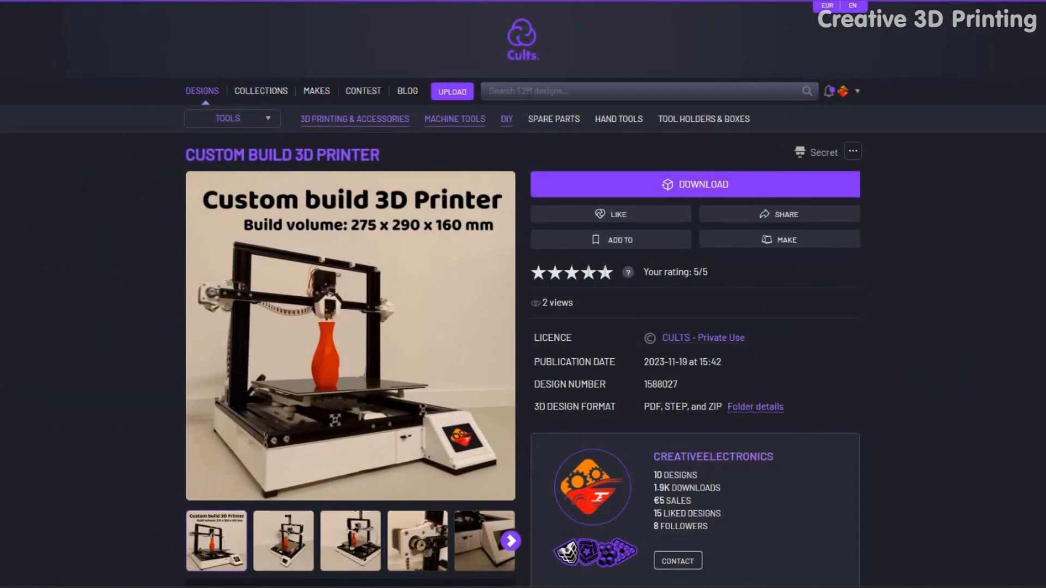
{"action": "scroll", "scroll_direction": "down", "scroll_amount": 3}
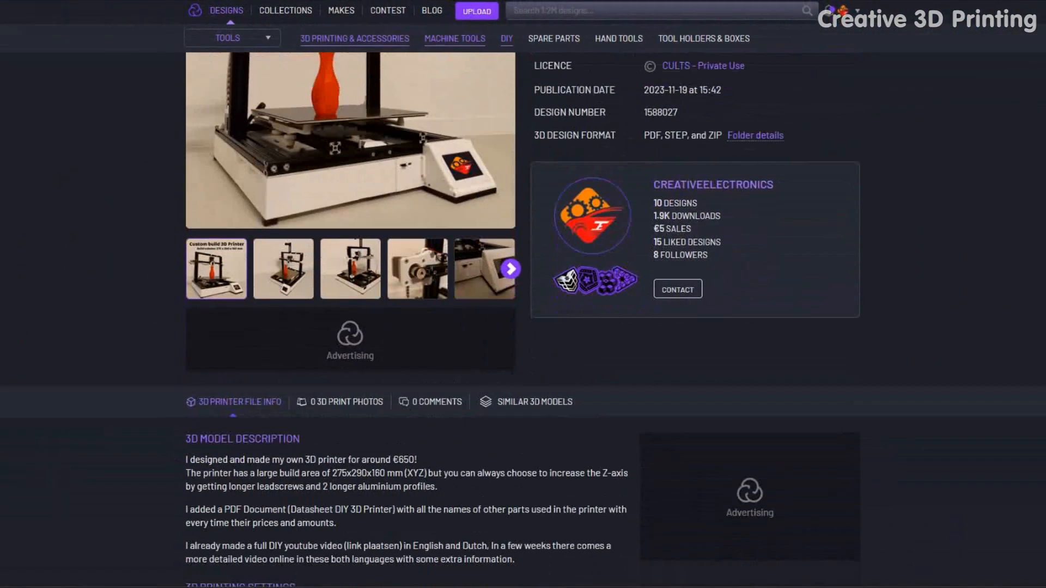